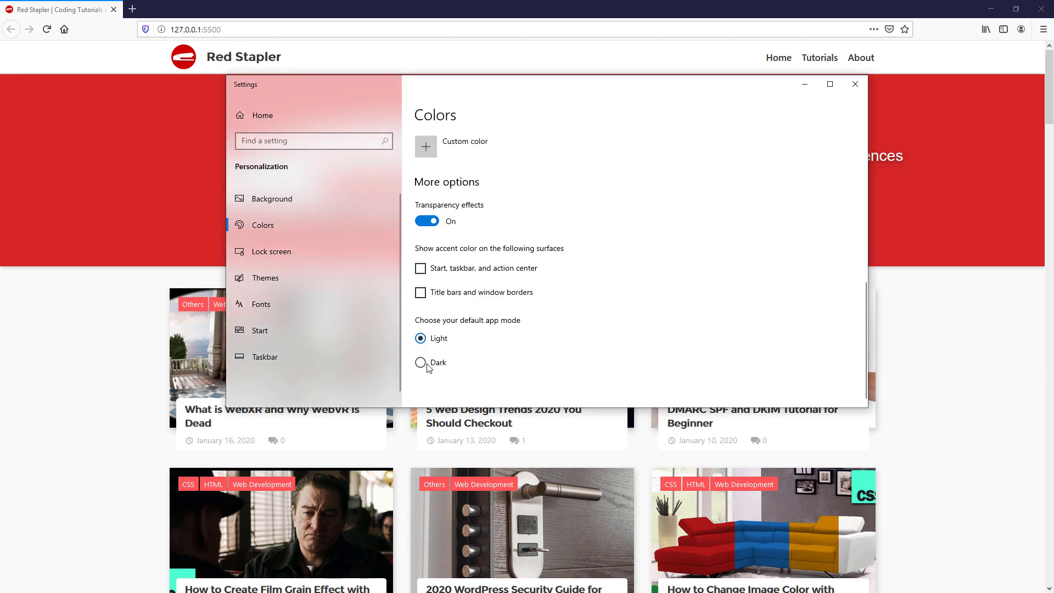
Toggle Windows app mode Dark, Light, then Dark, and scroll the Red Stapler page in Firefox
click(419, 362)
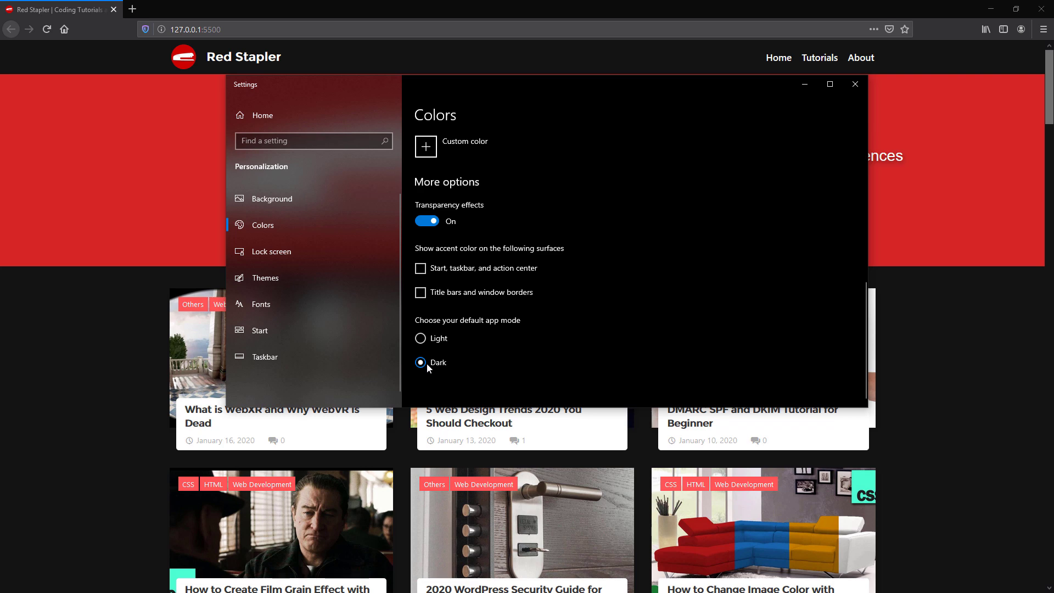
click(420, 338)
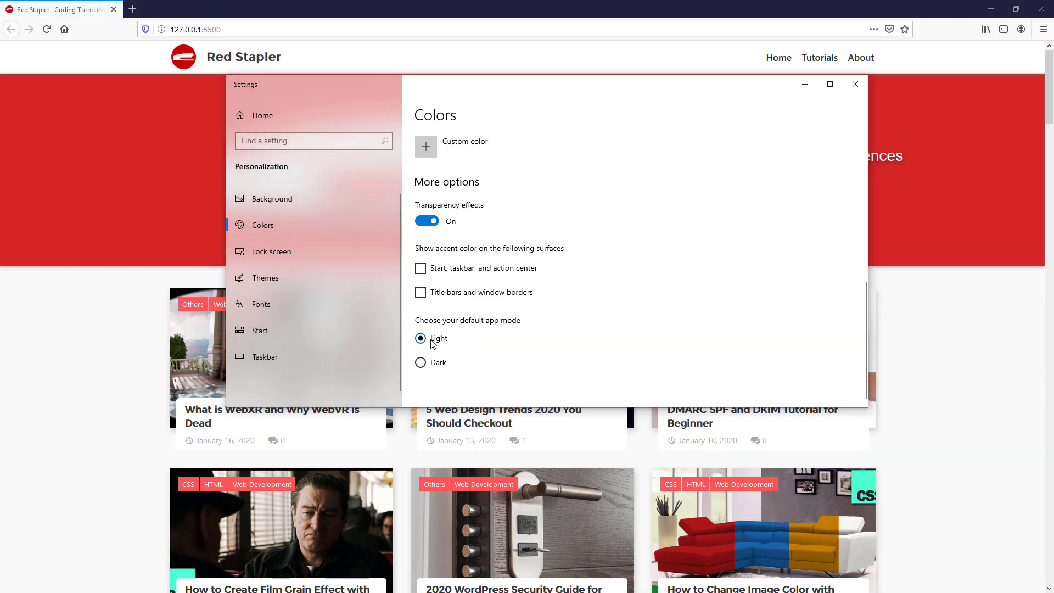
click(420, 362)
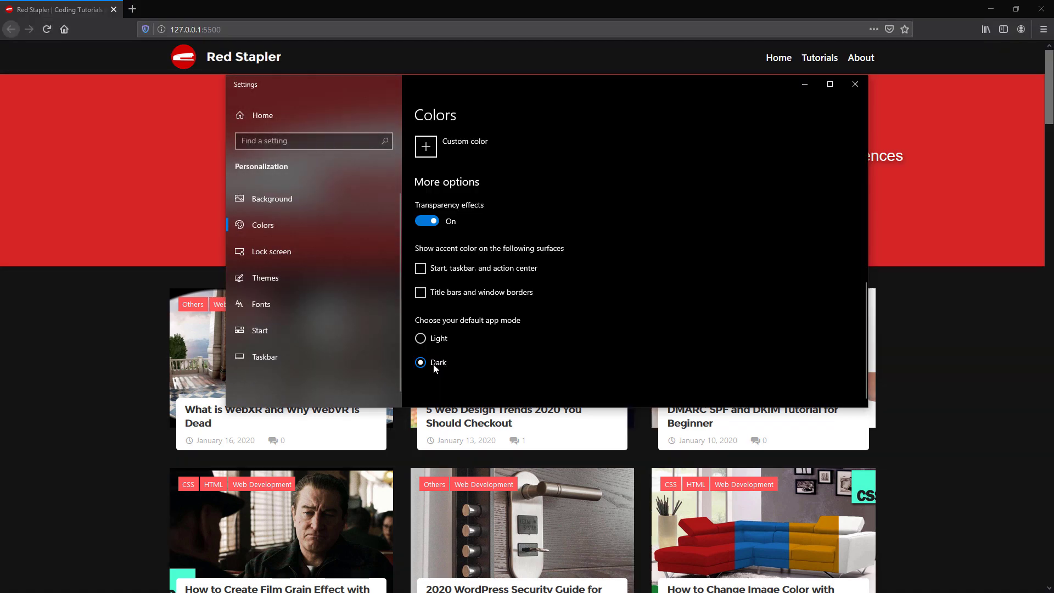
click(854, 84)
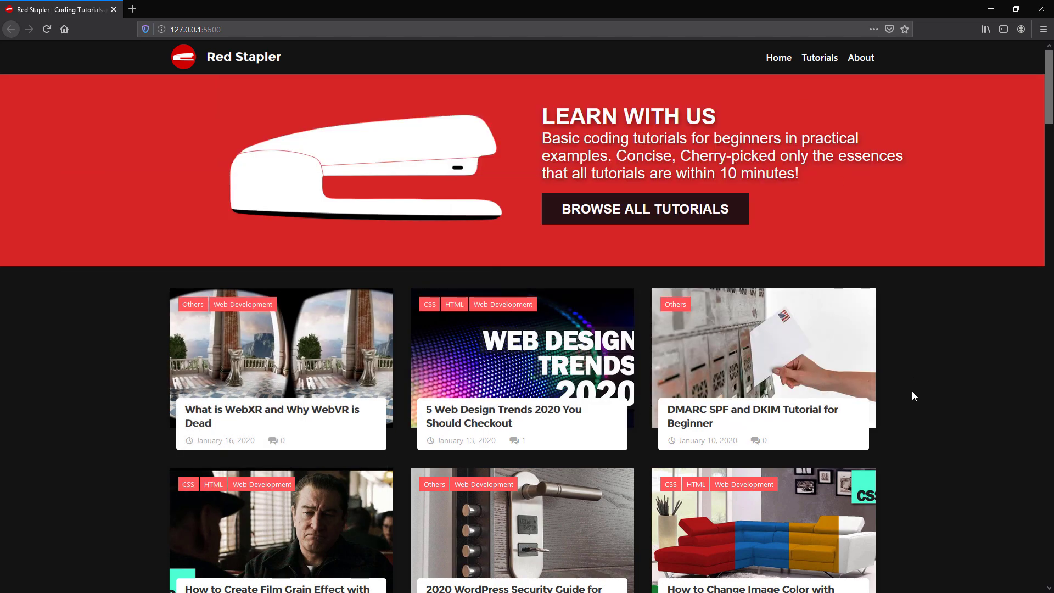
scroll(down, 3)
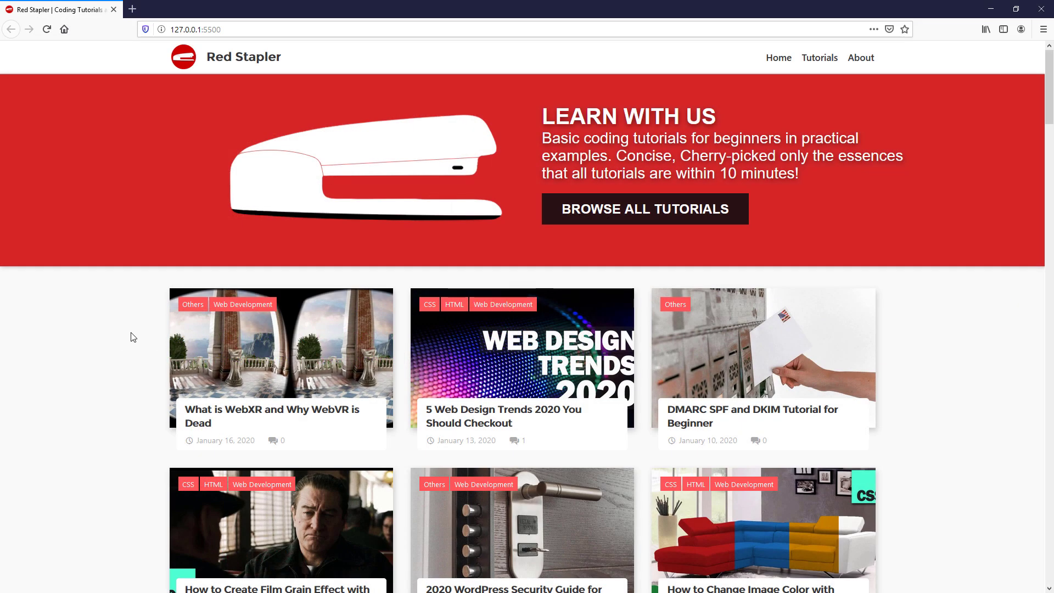
mouse_move(383, 65)
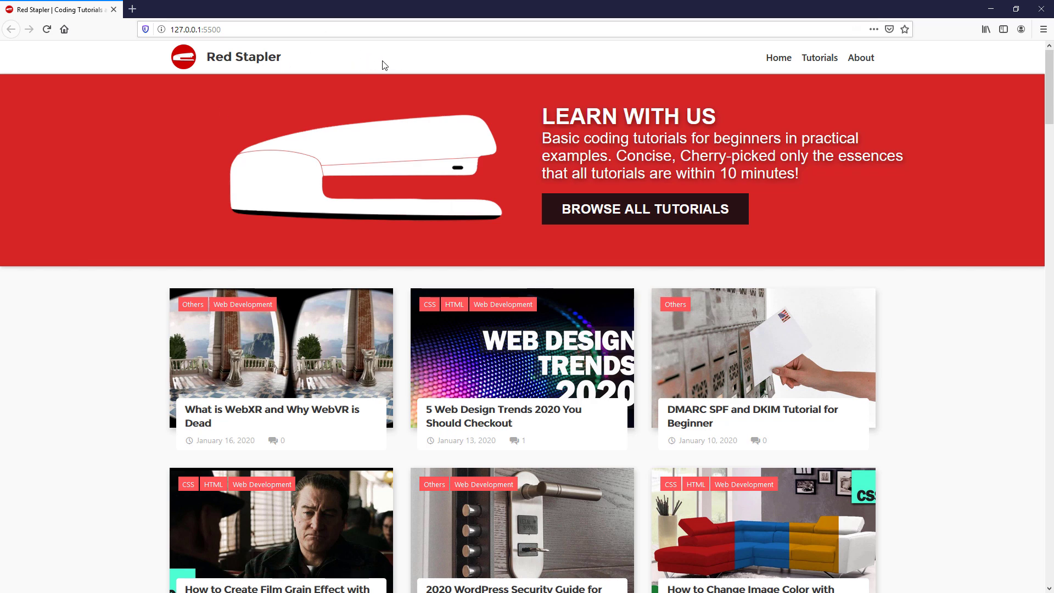
mouse_move(212, 67)
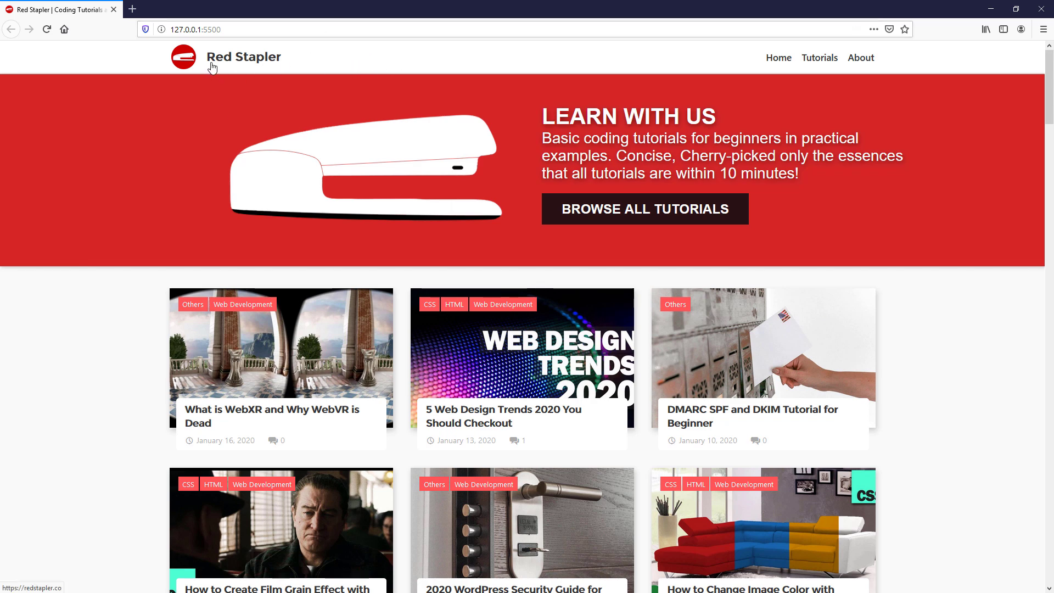
mouse_move(287, 65)
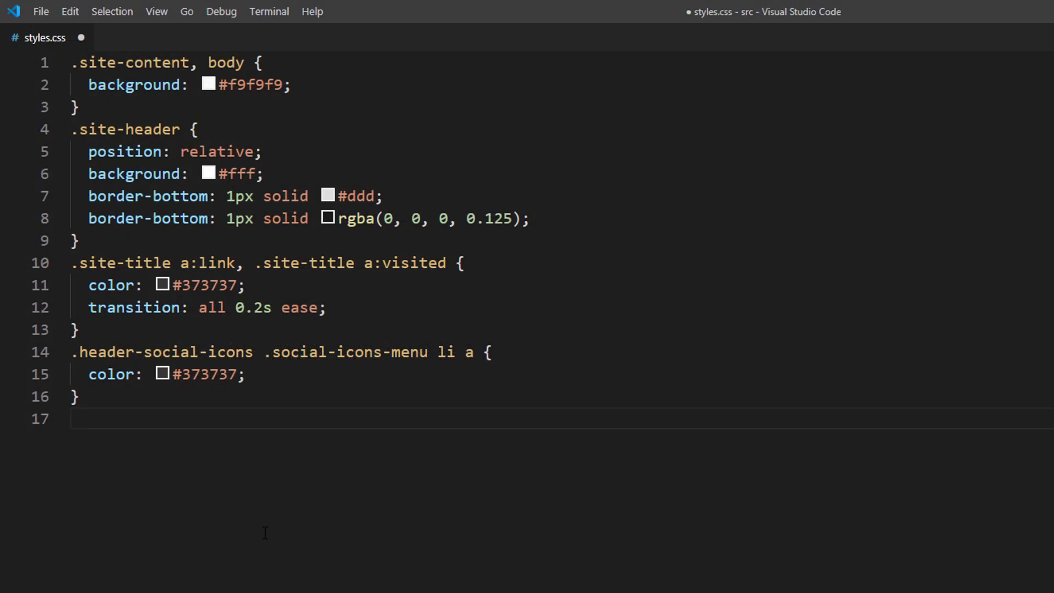
text(@media (prefers-)
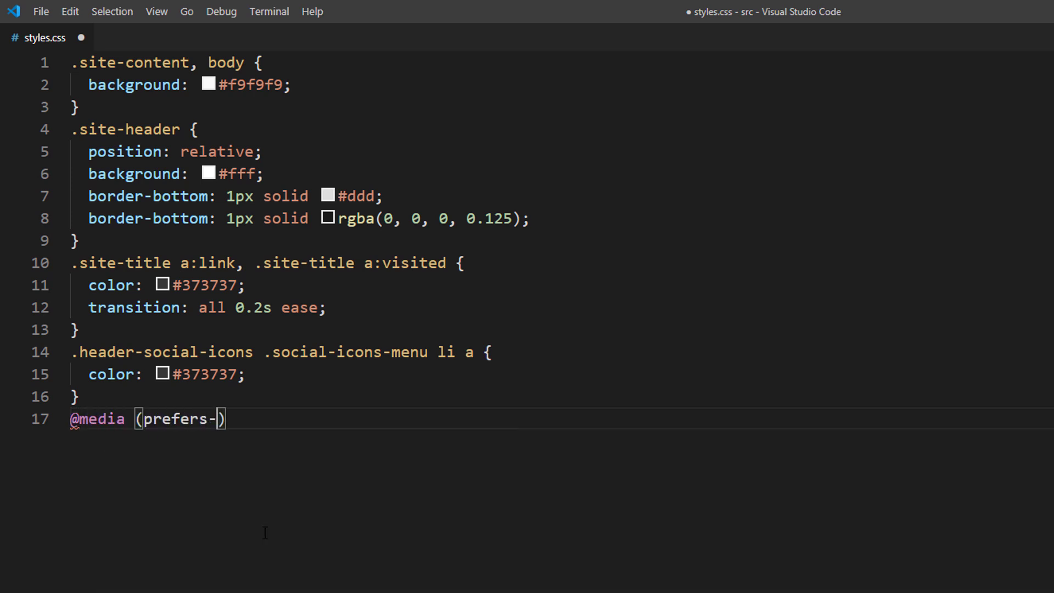
text(color-scheme)
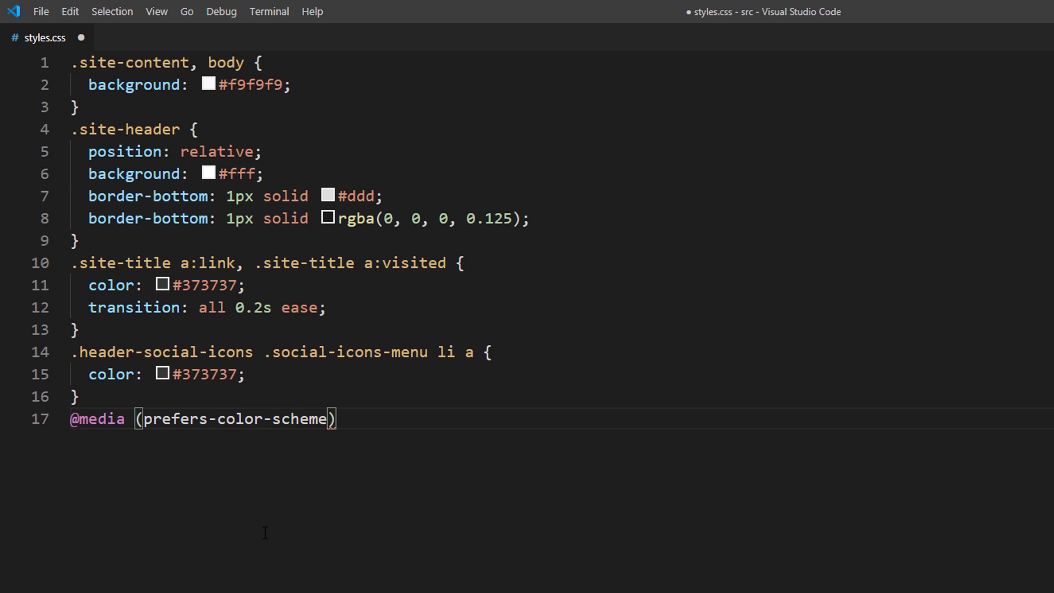
text(: light) {})
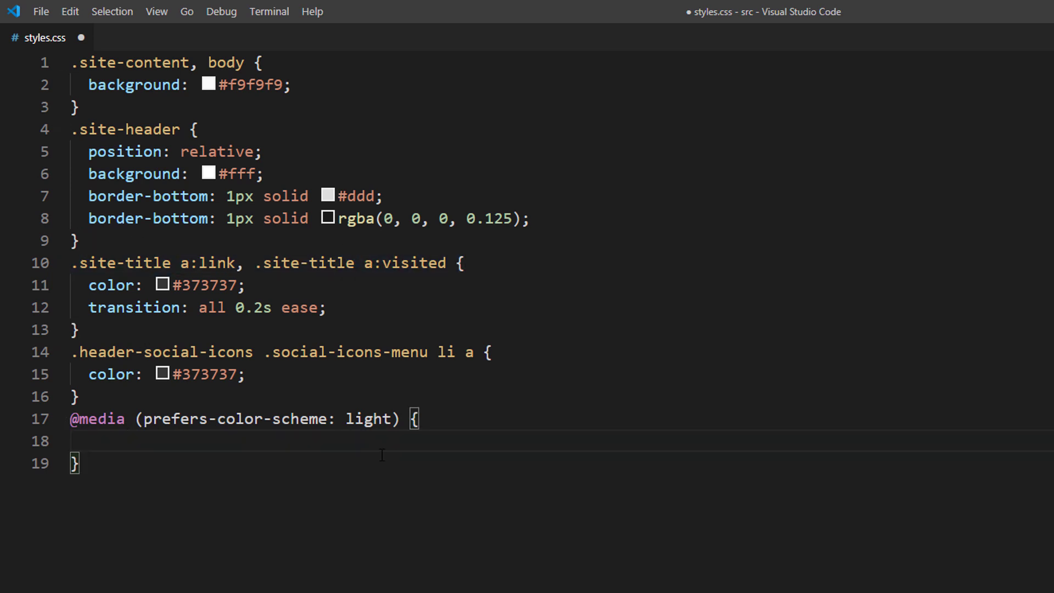
text(.site-title a:link, .site-title a:visited {)
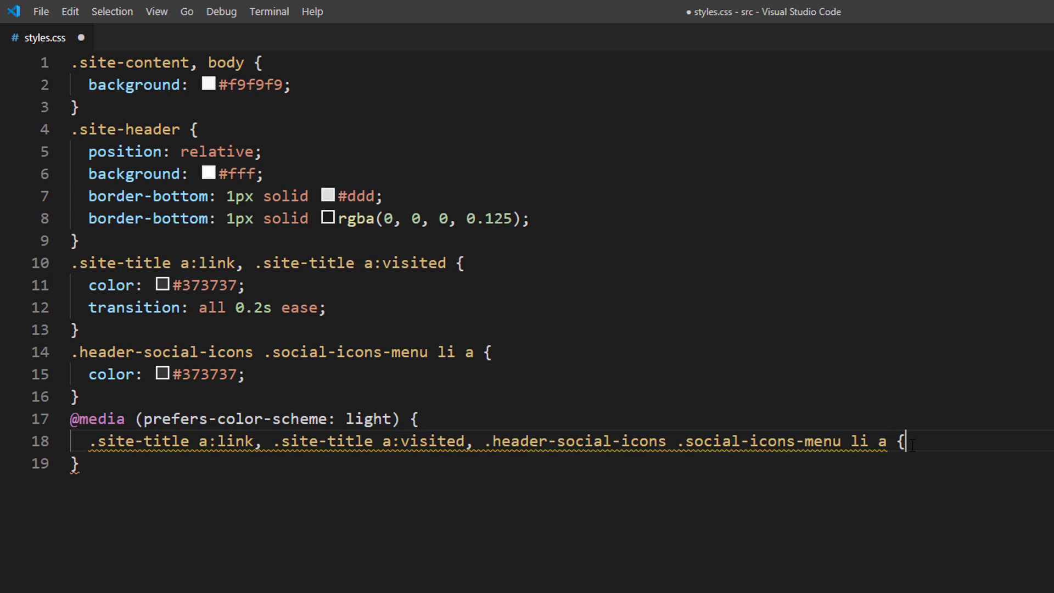
text(color:)
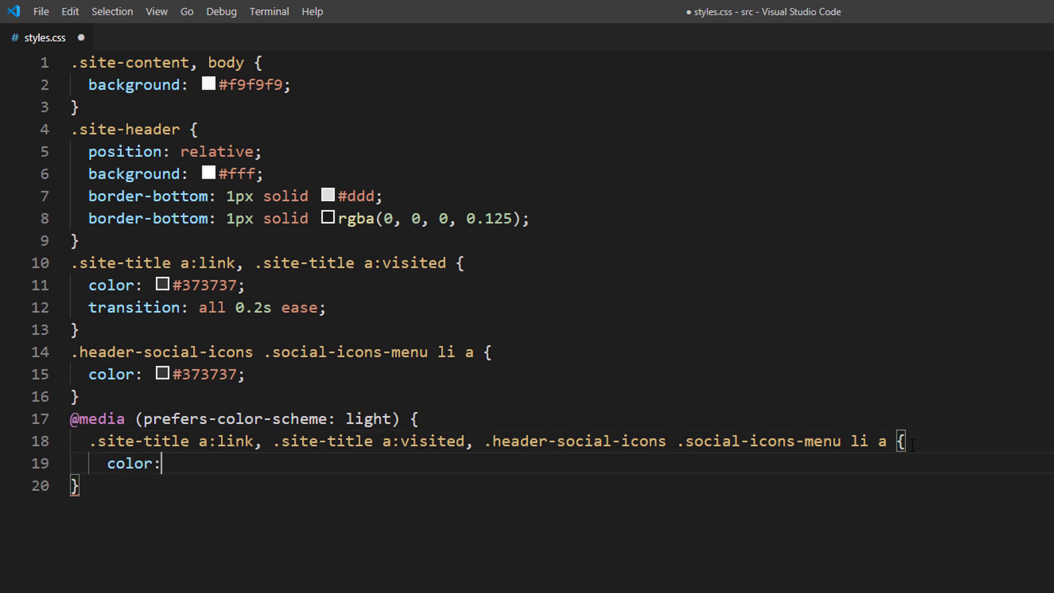
text(#373737;)
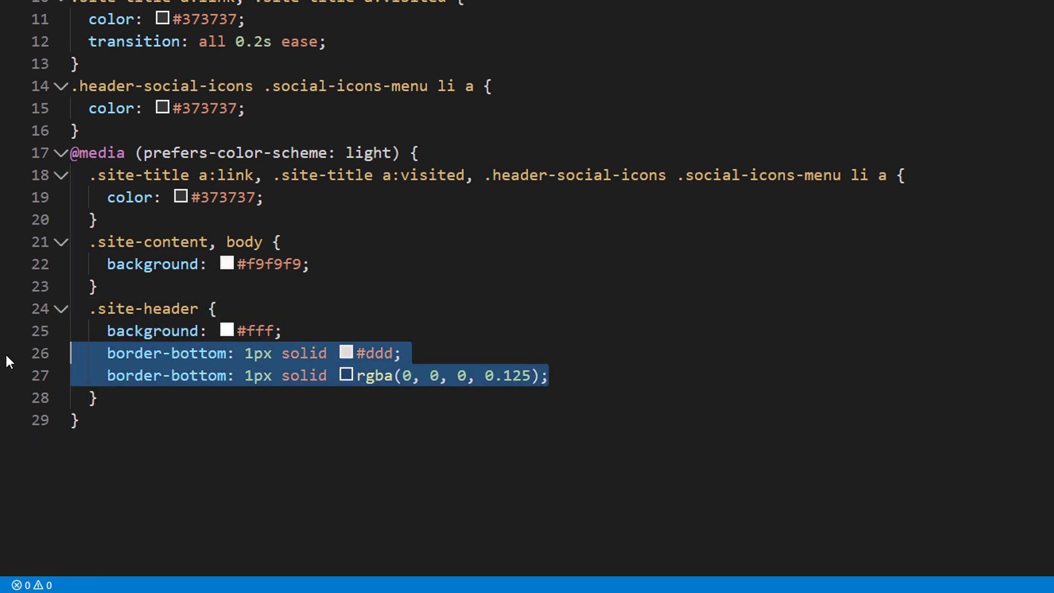
key(Delete)
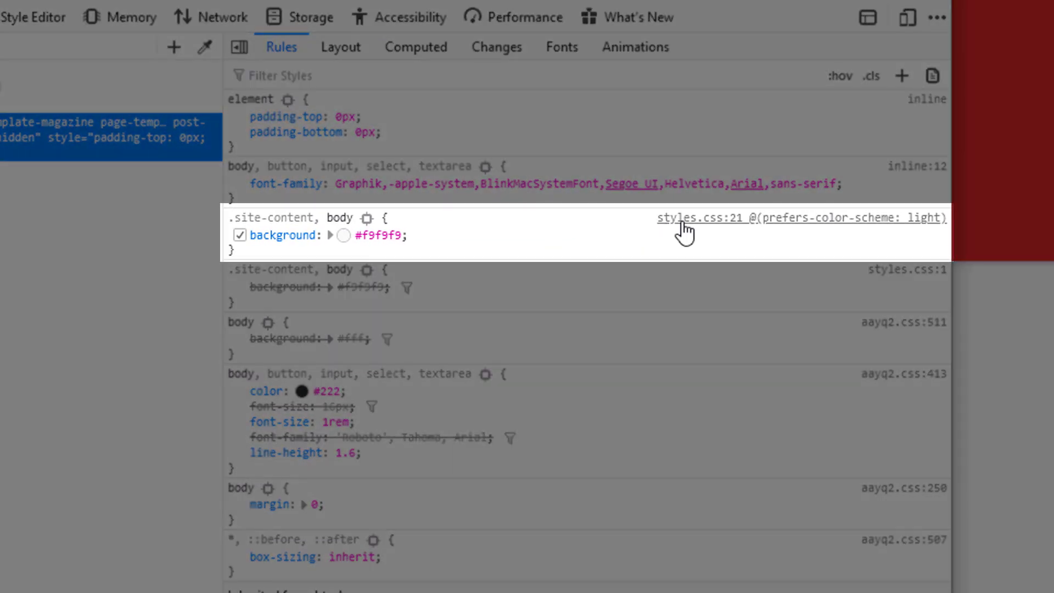
mouse_move(684, 217)
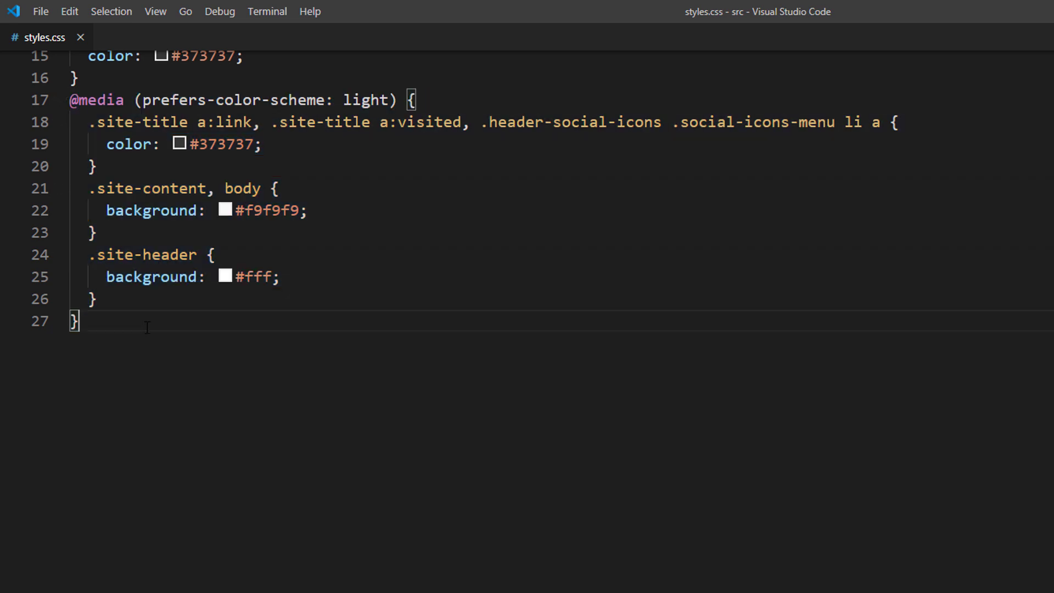
Duplicate the media block as prefers-color-scheme: dark with color #fff and background #141414
key(ctrl+v)
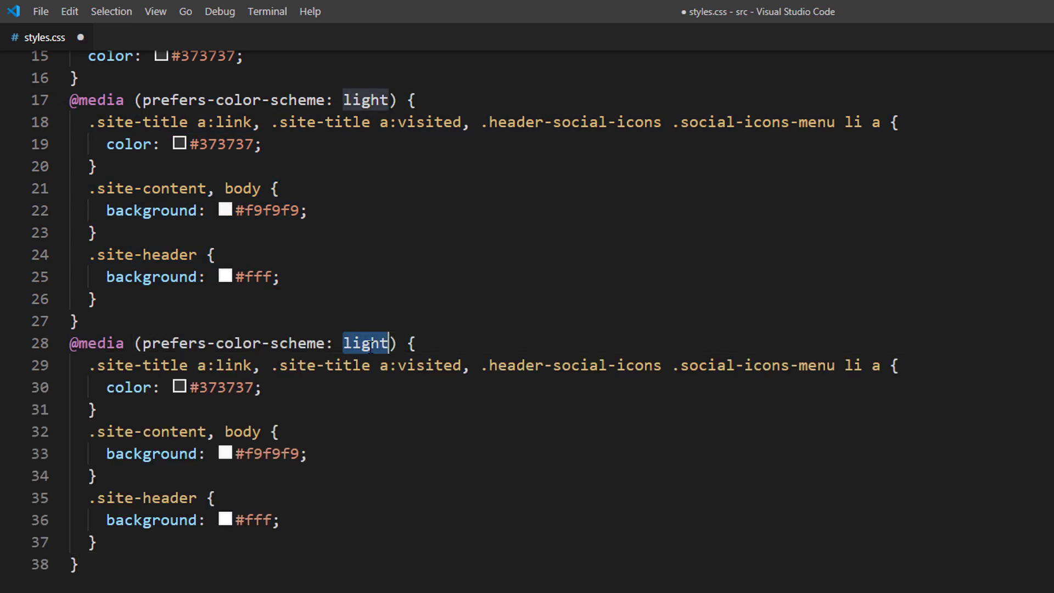
text(dark)
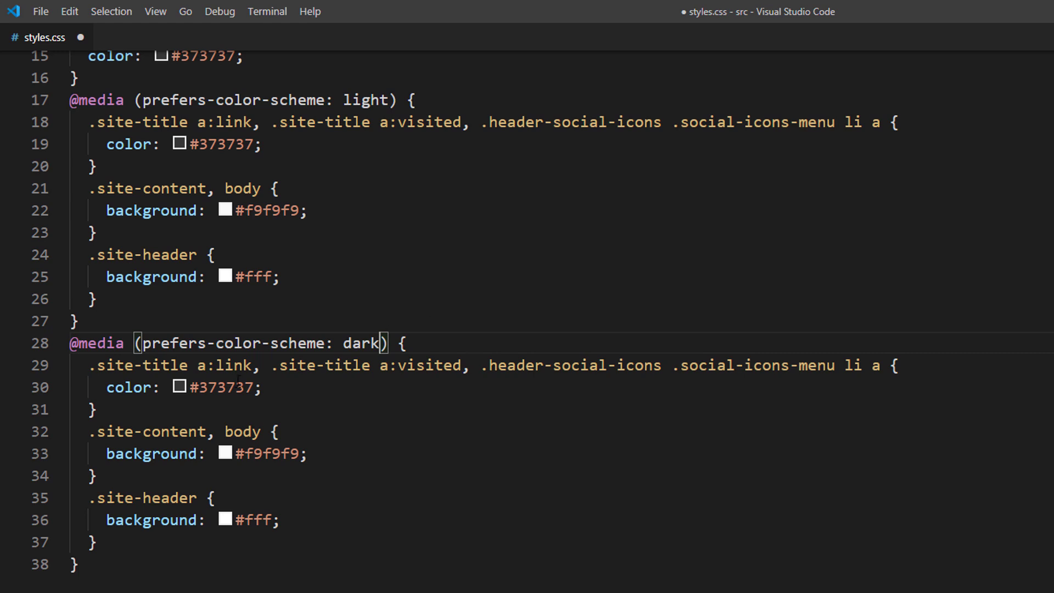
text(#fff)
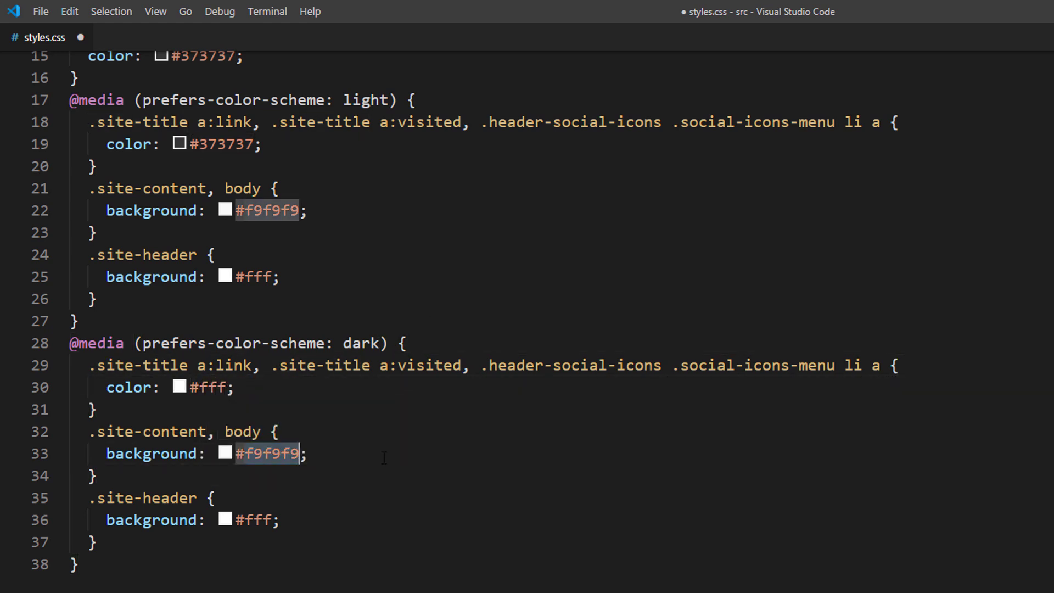
text(#141414)
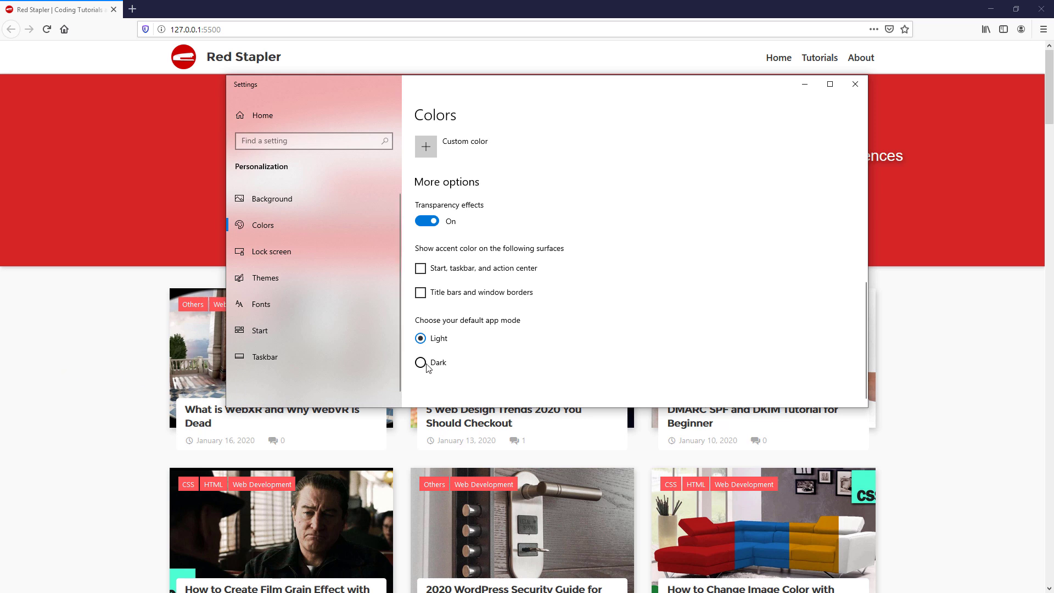
Switch Windows app mode Dark, Light, then Dark, and scroll the darkened Red Stapler page
click(420, 362)
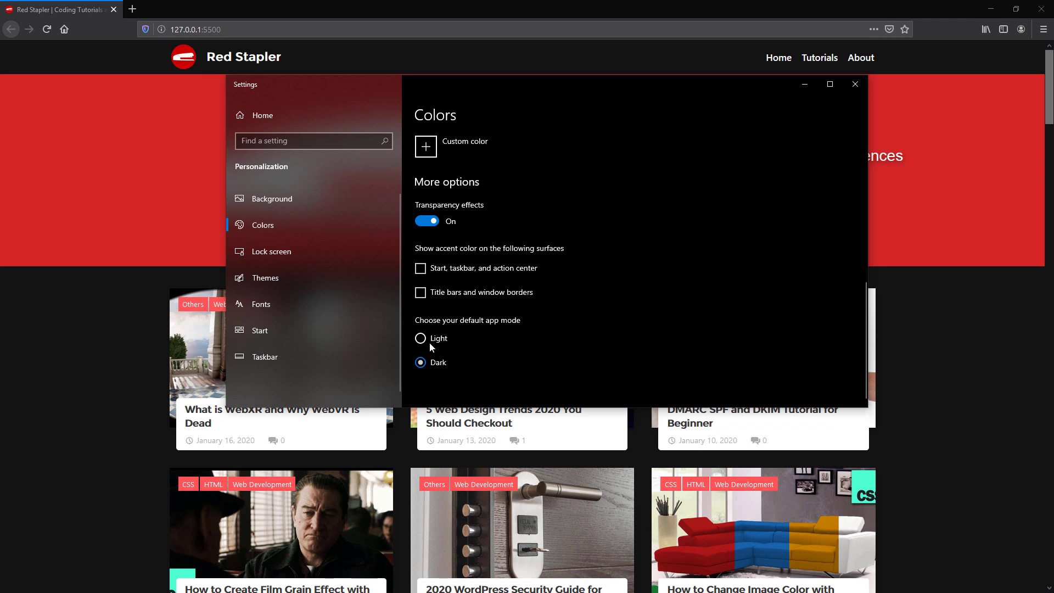
click(420, 338)
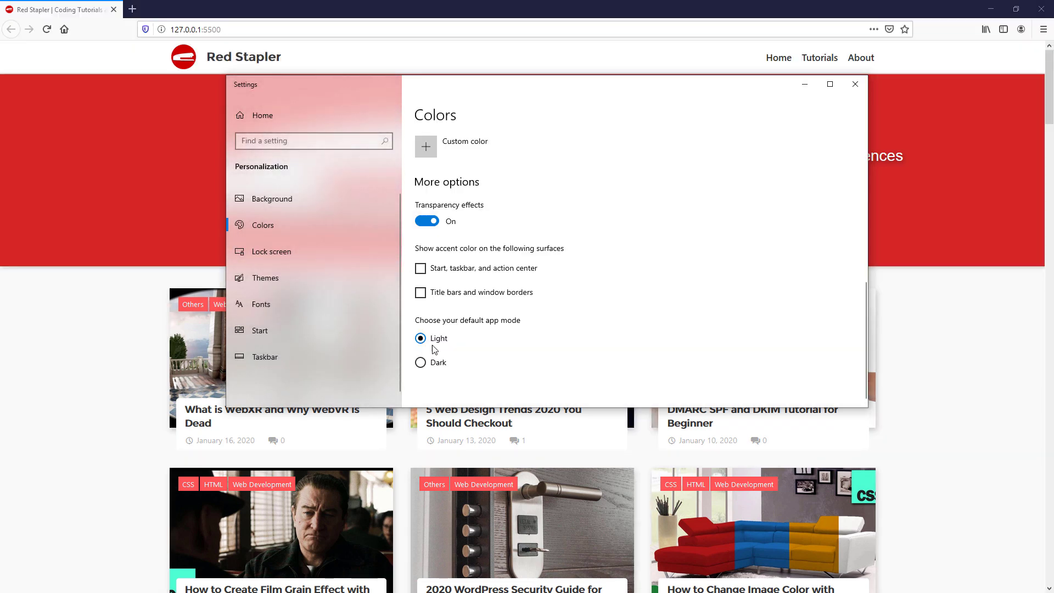
click(419, 362)
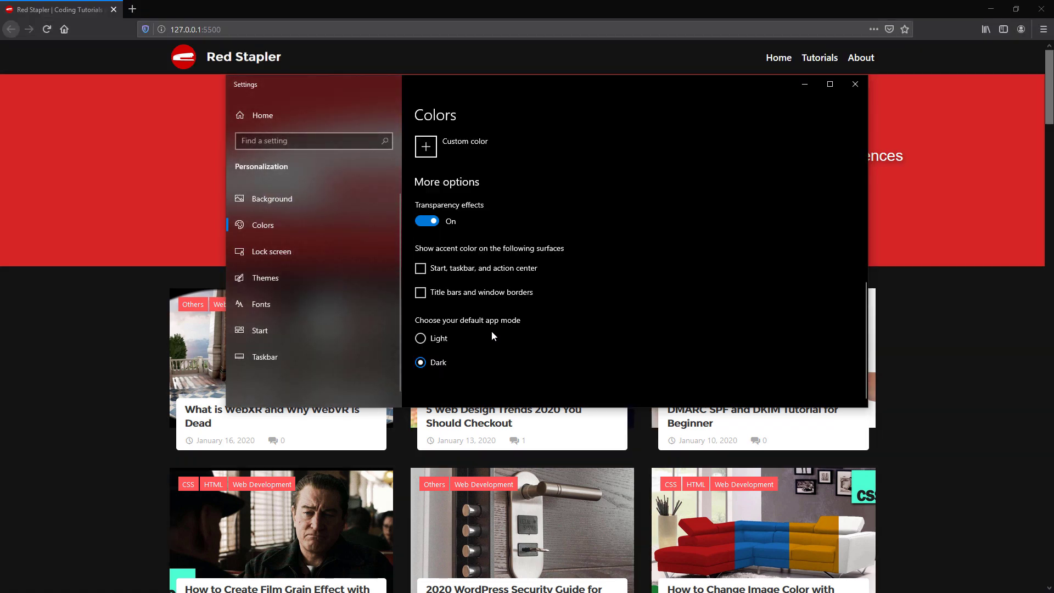
click(855, 84)
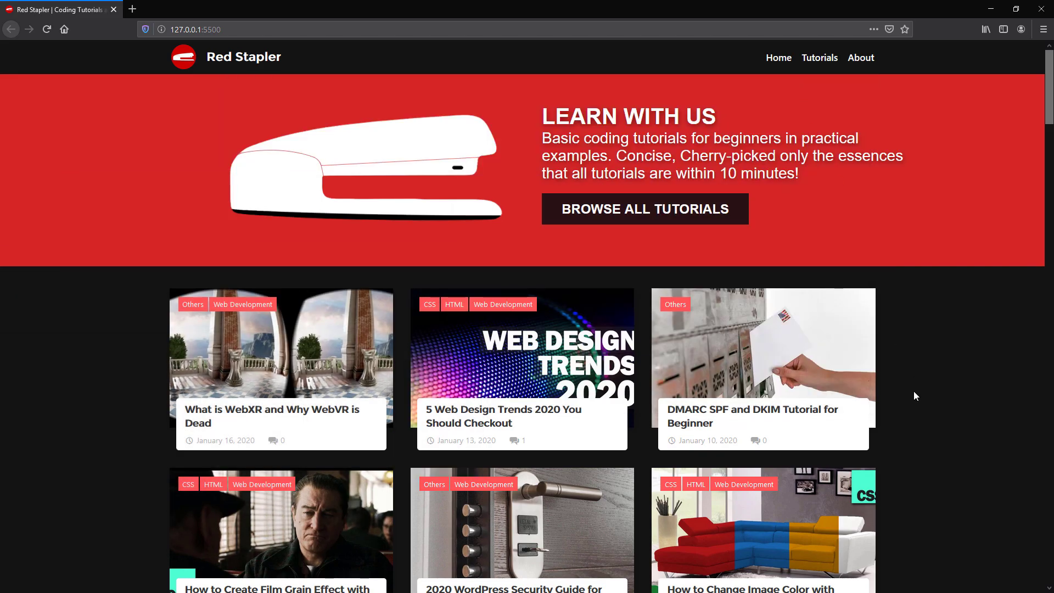
scroll(down, 3)
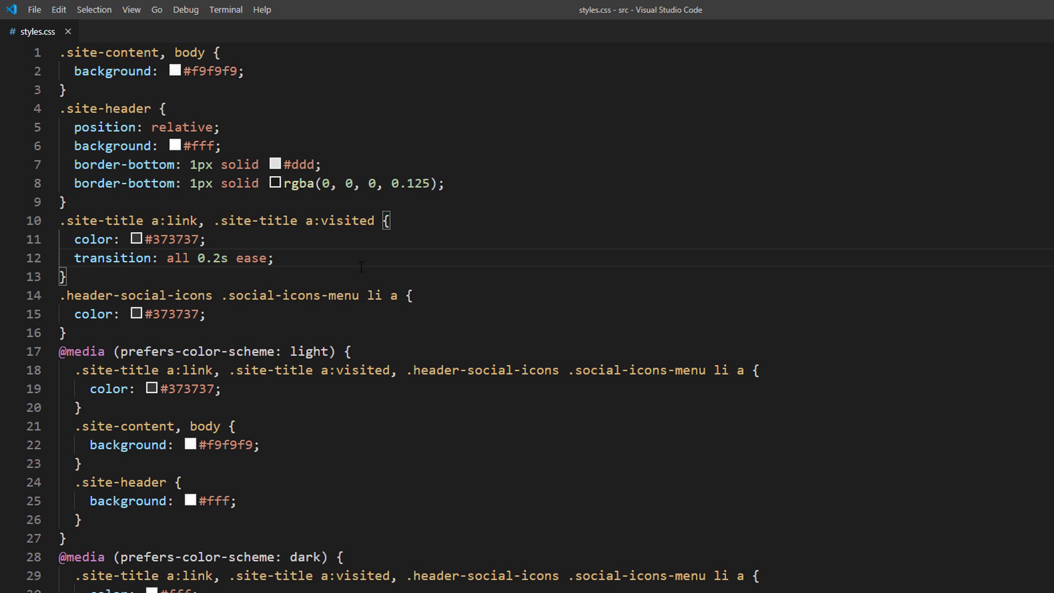
Select the transition line in the .site-title rule of styles.css
triple_click(134, 238)
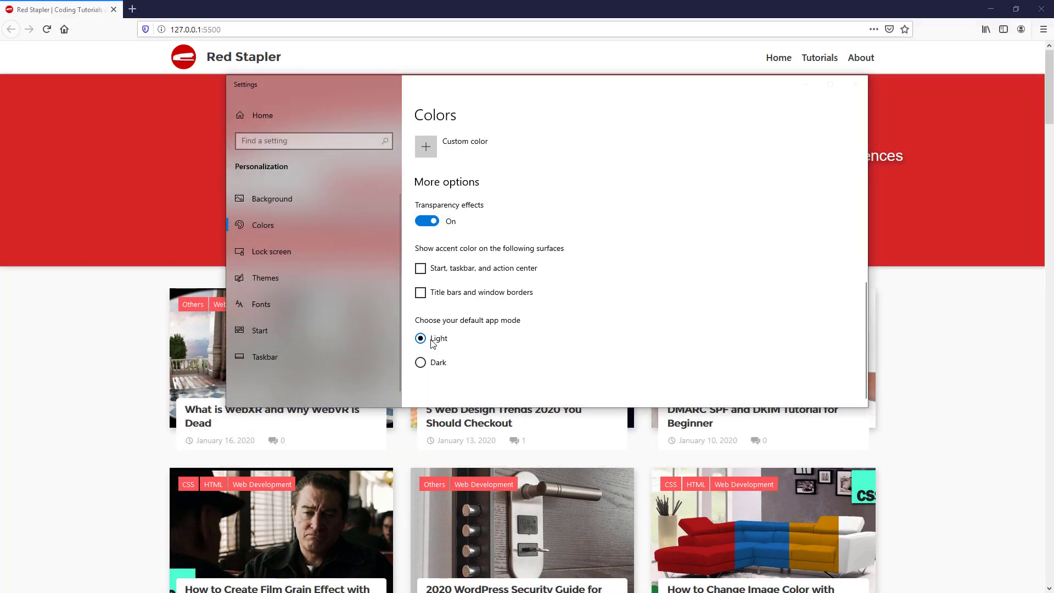
Set Windows app mode to Dark and scroll the dark Red Stapler homepage down and up
click(420, 362)
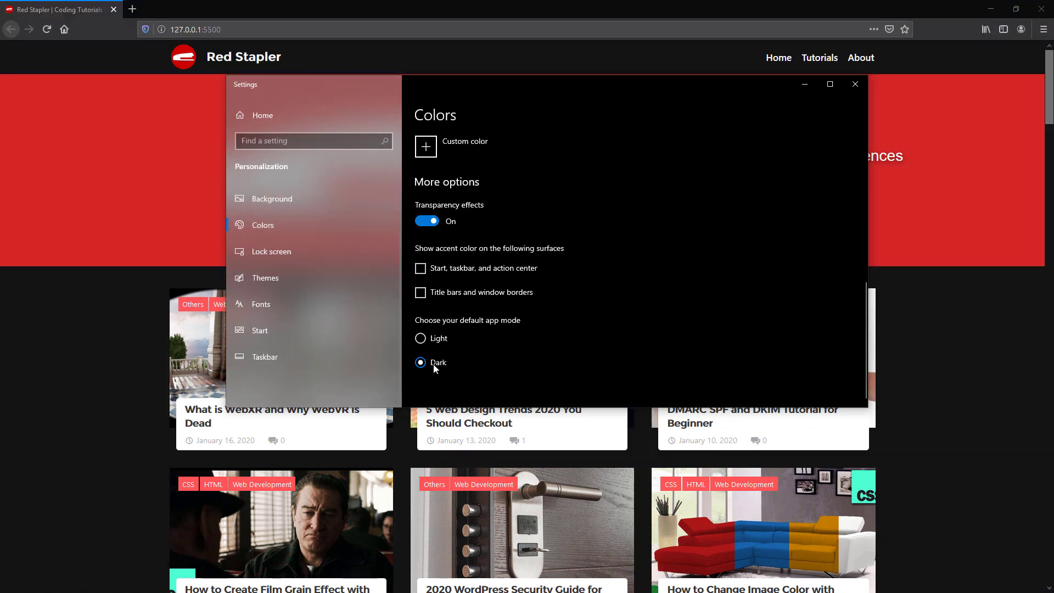
click(854, 84)
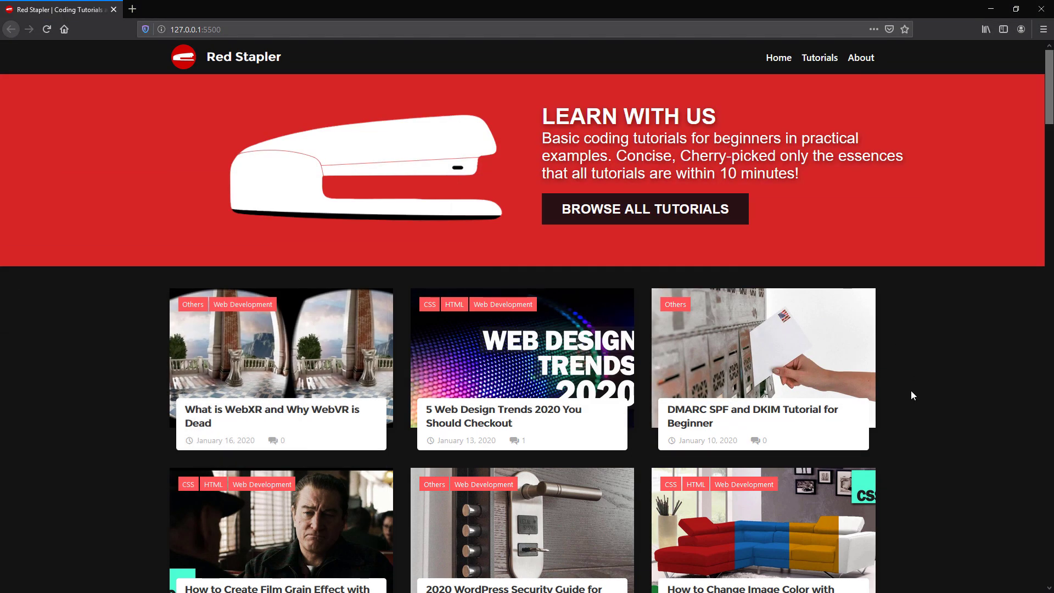
scroll(down, 3)
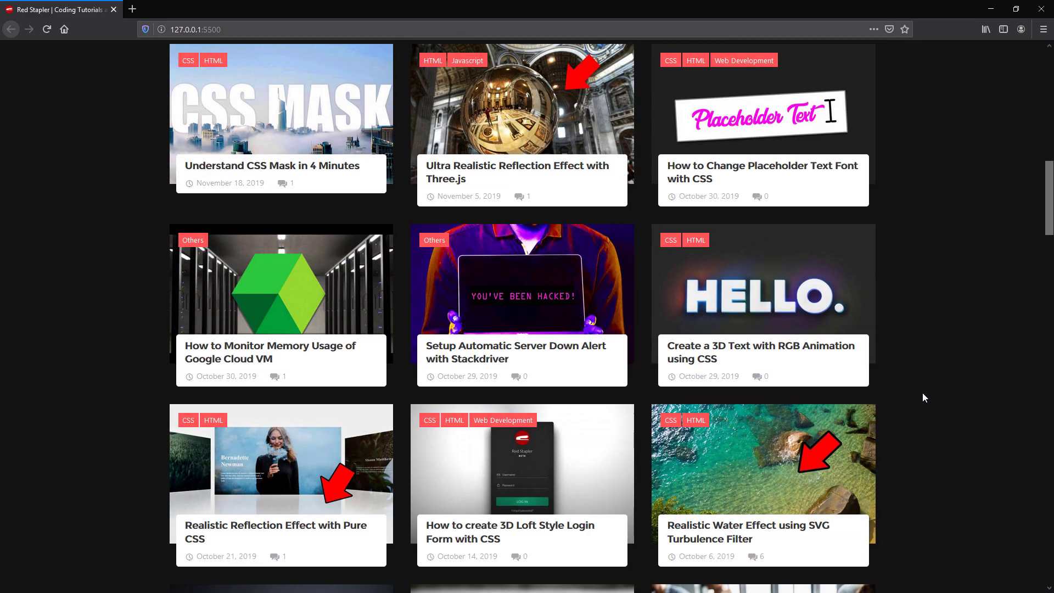
scroll(up, 3)
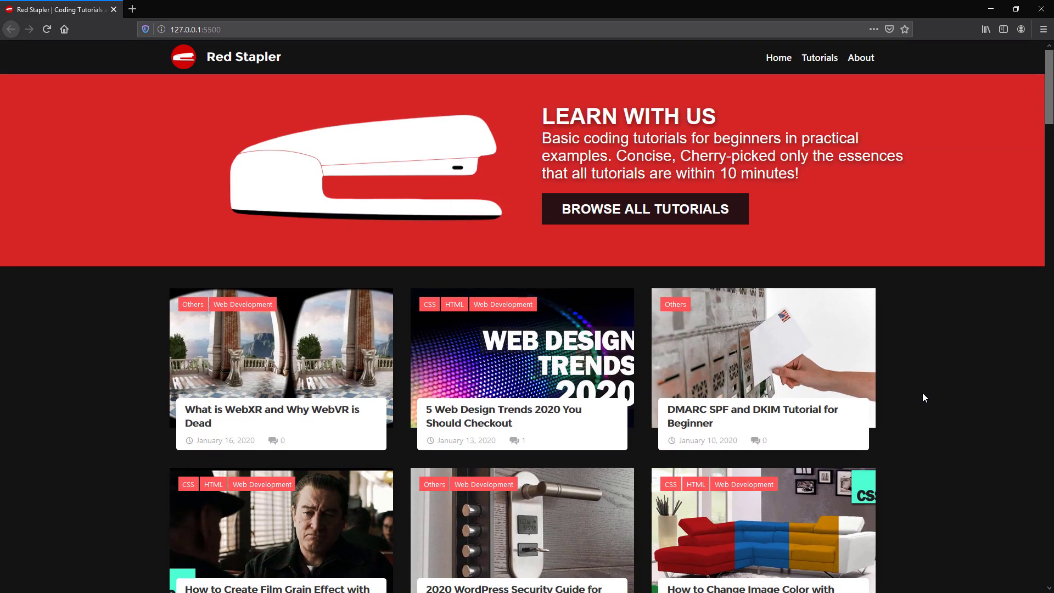